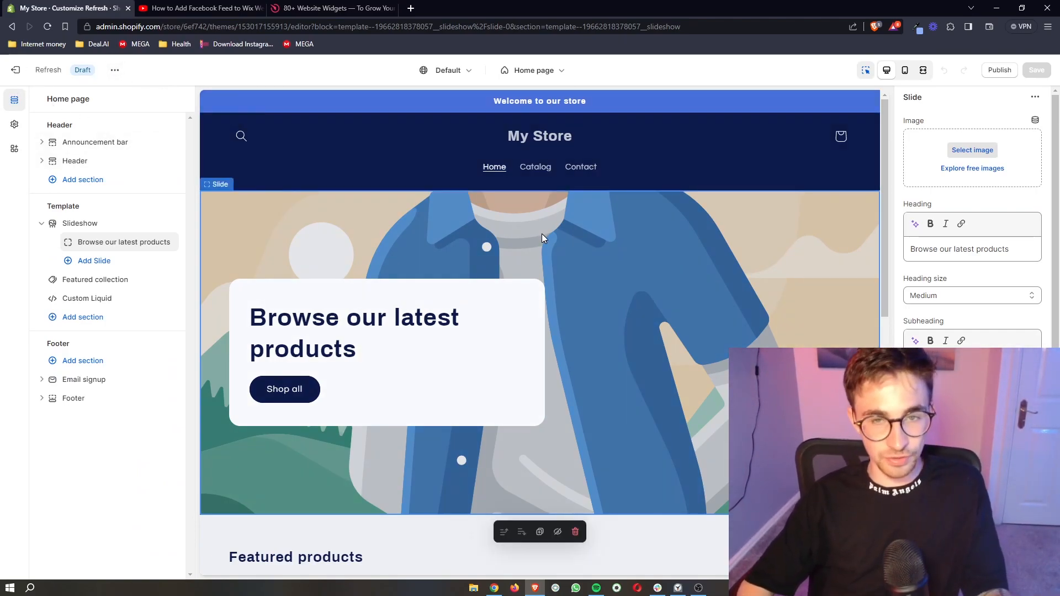
mouse_move(549, 208)
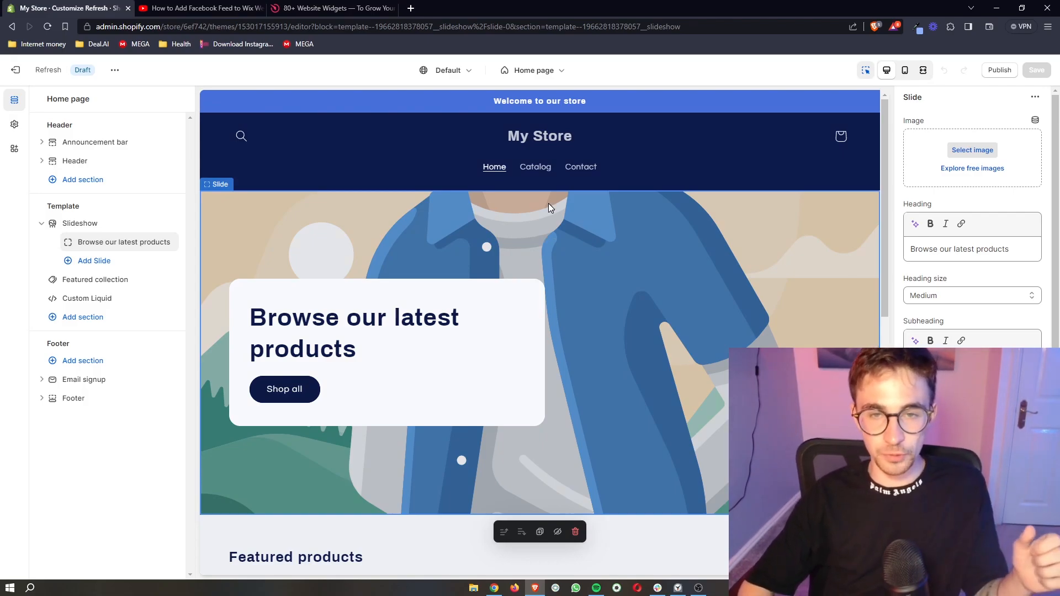
Step: Switch to the YouTube tutorial and expand its description to reveal the Elfsight sign-up link
scroll(down, 3)
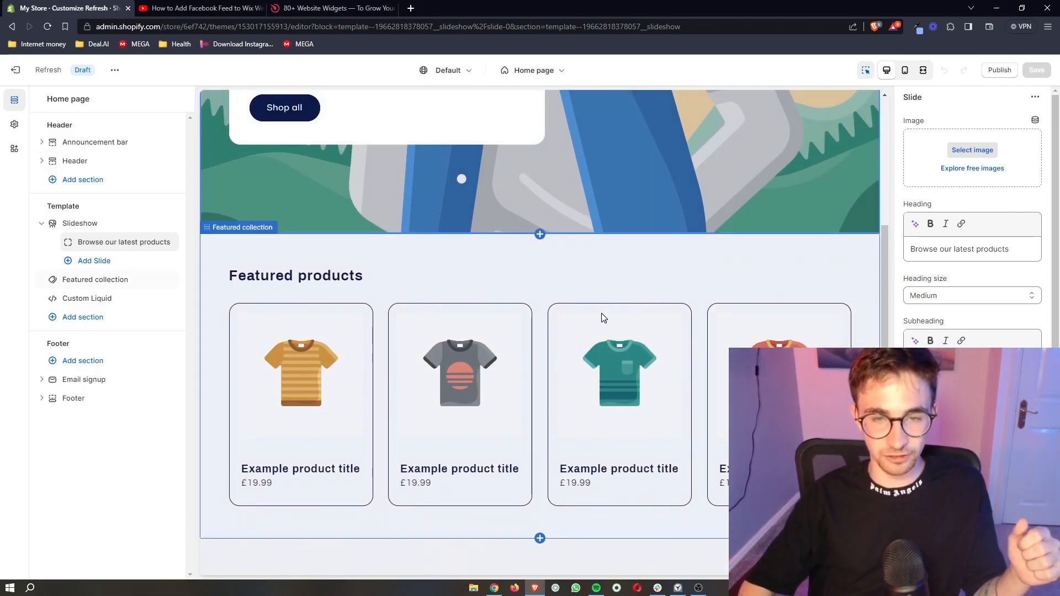
click(199, 8)
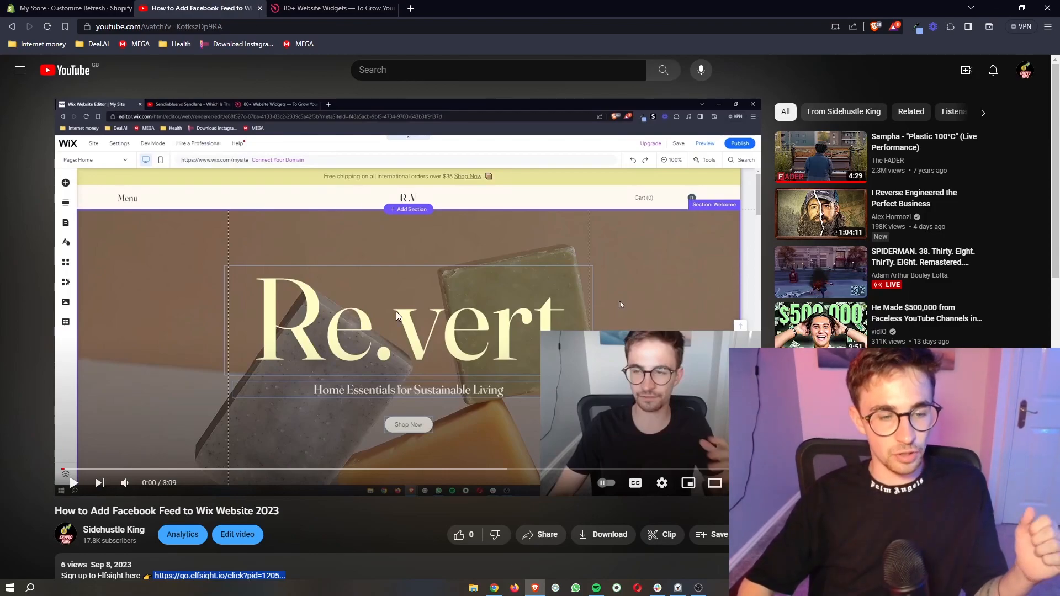
scroll(down, 3)
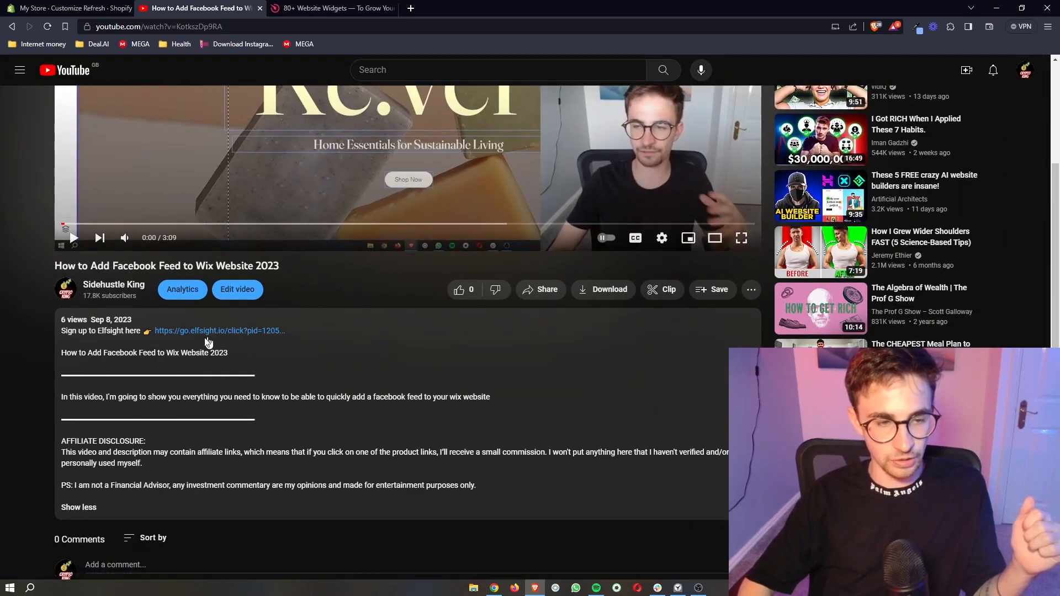
click(331, 8)
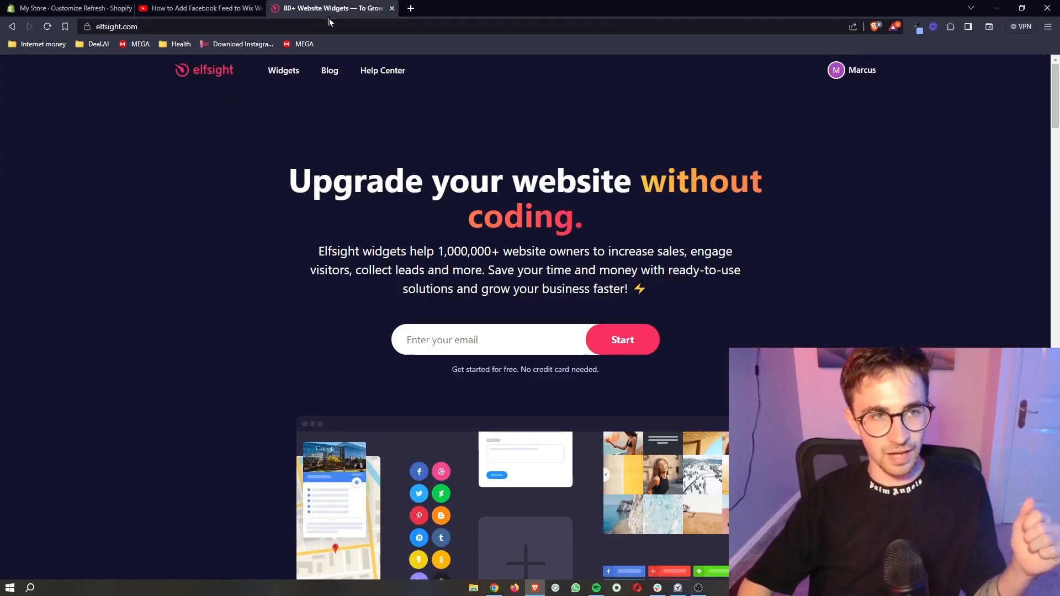
mouse_move(212, 70)
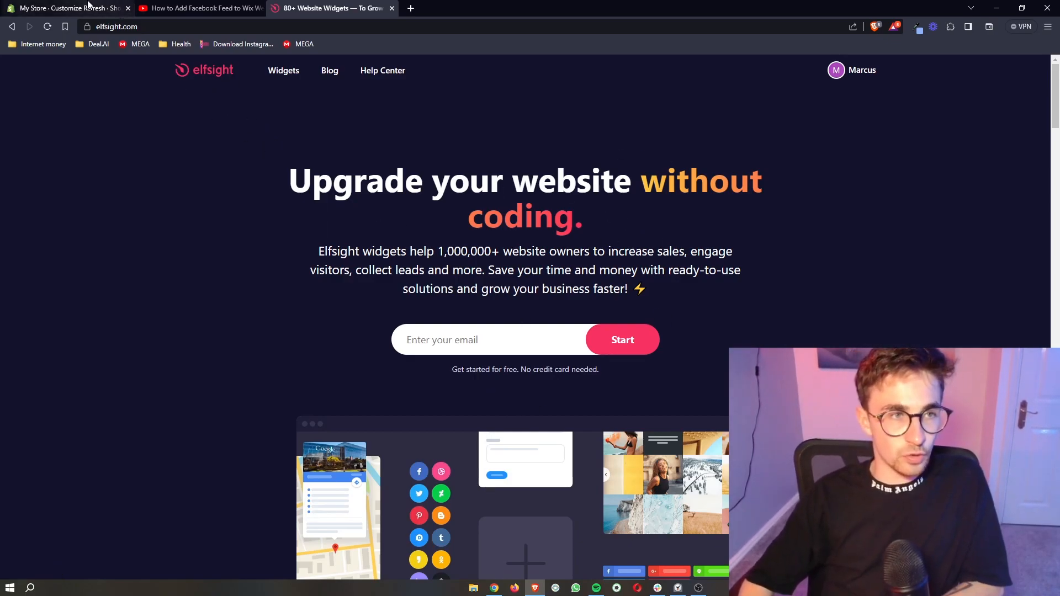
click(64, 7)
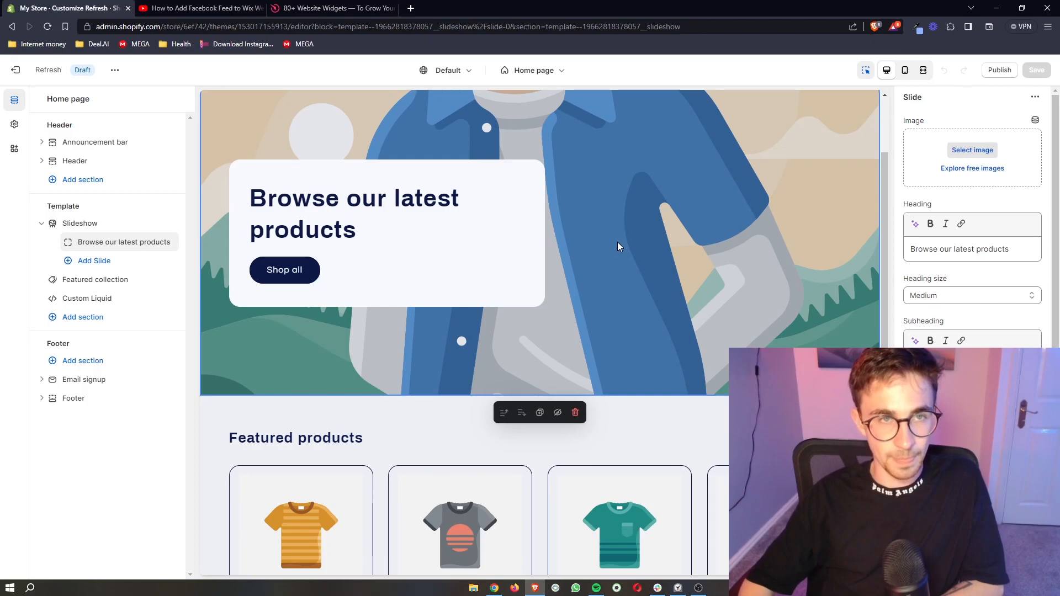
click(332, 8)
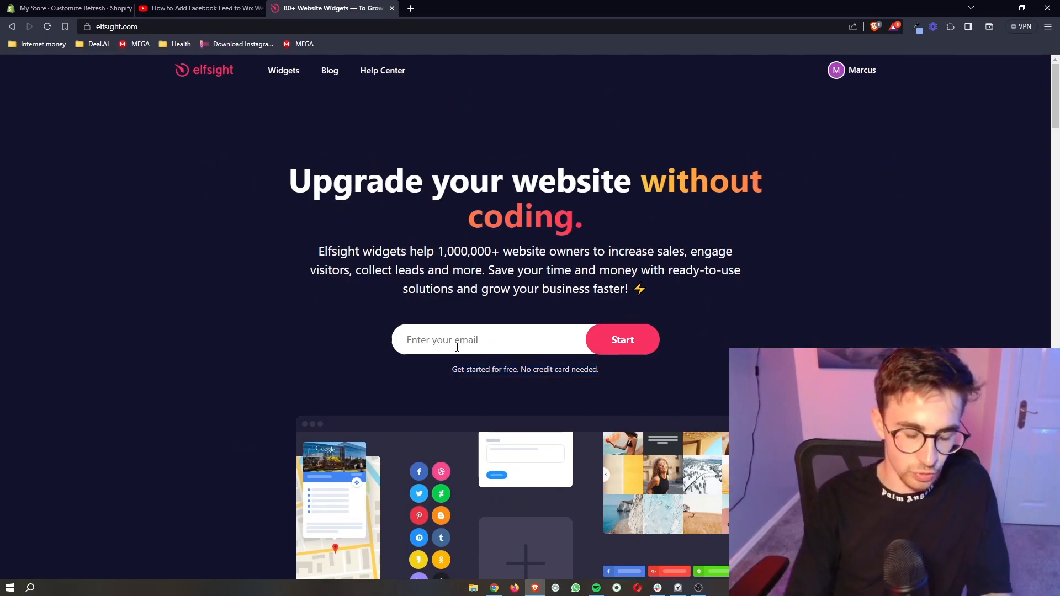
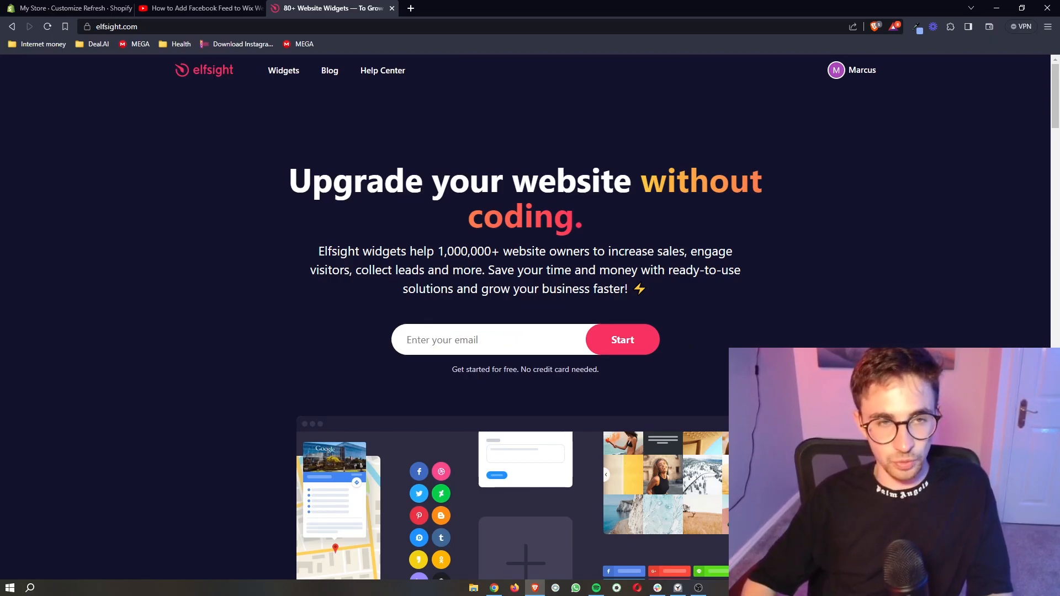
Step: Browse the full Elfsight widgets catalogue page
click(283, 70)
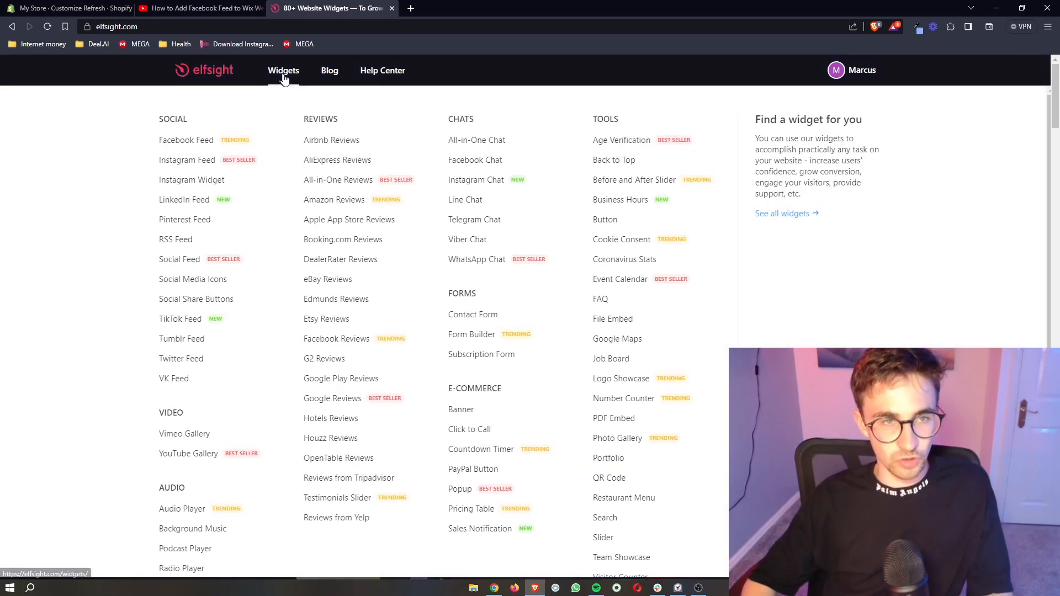
click(283, 70)
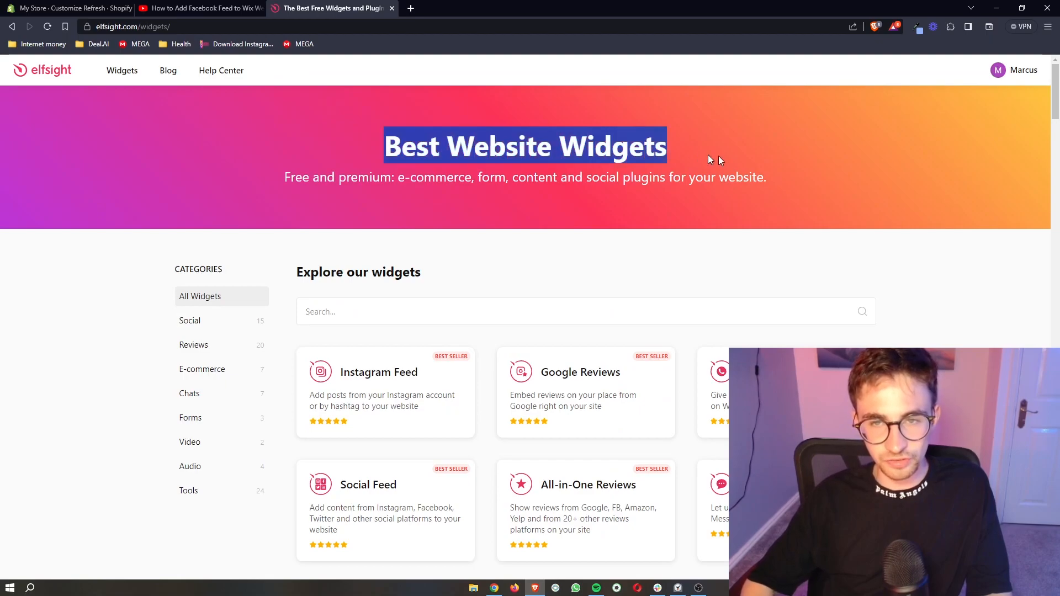
scroll(down, 3)
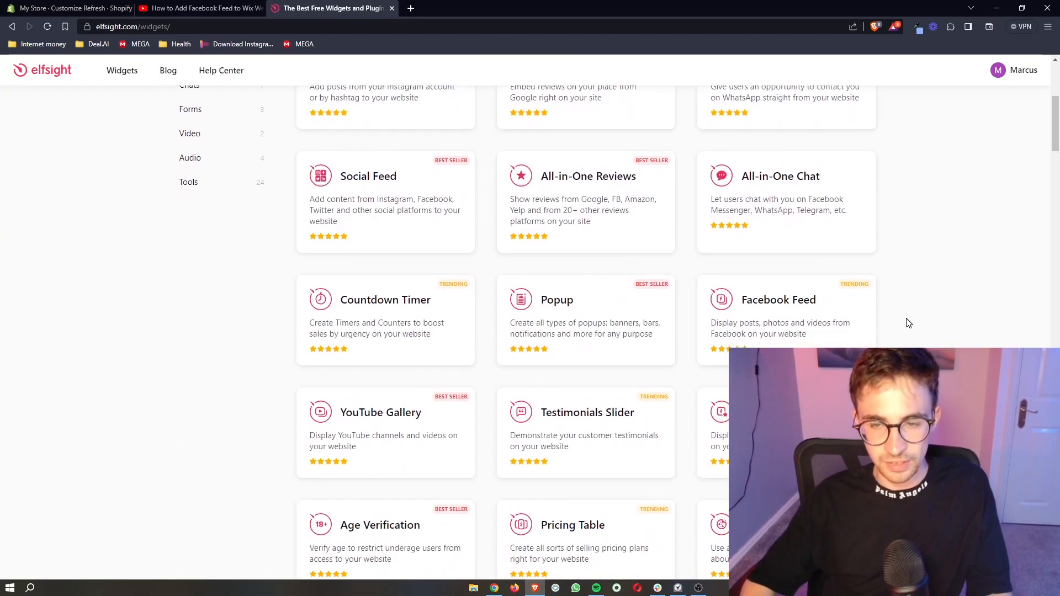
scroll(down, 3)
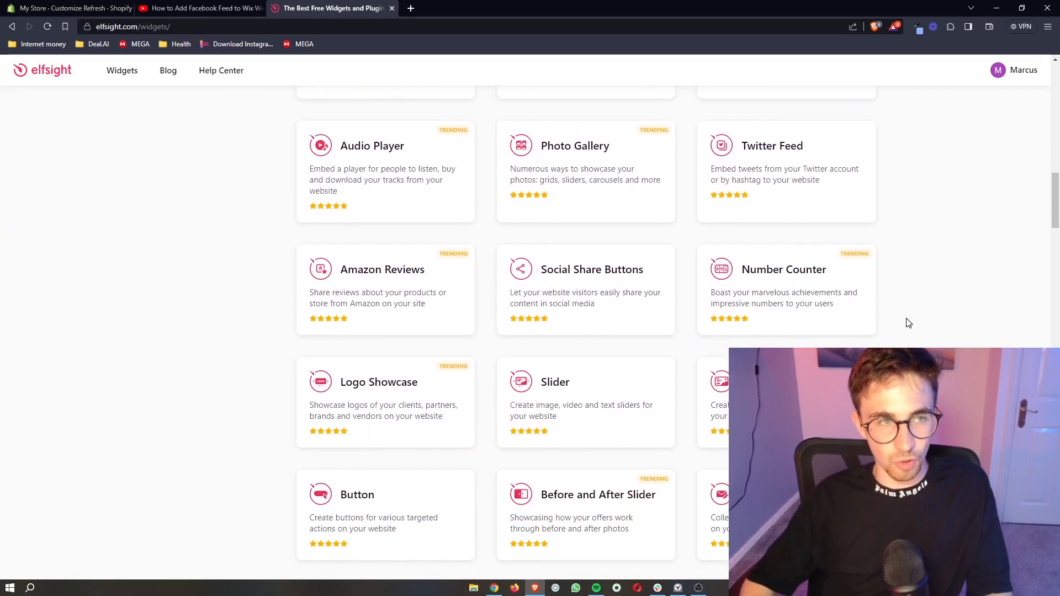
scroll(down, 3)
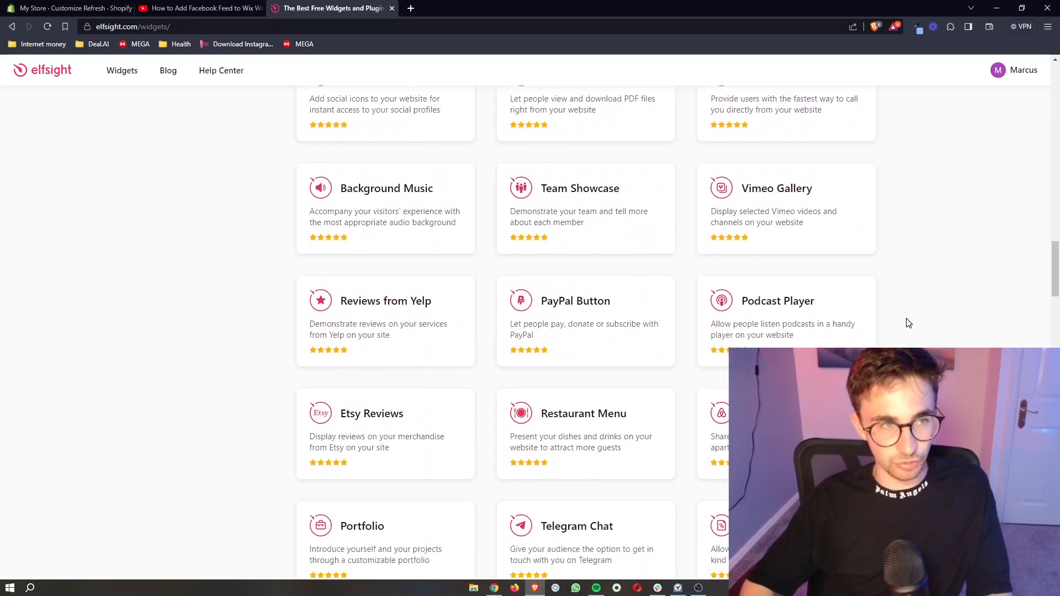
scroll(down, 3)
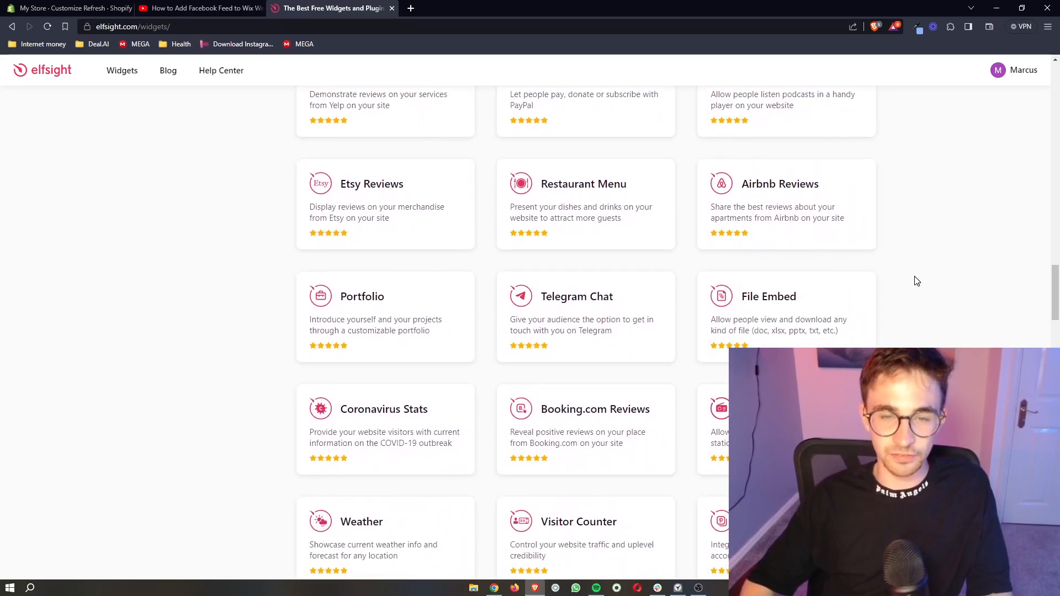
scroll(up, 3)
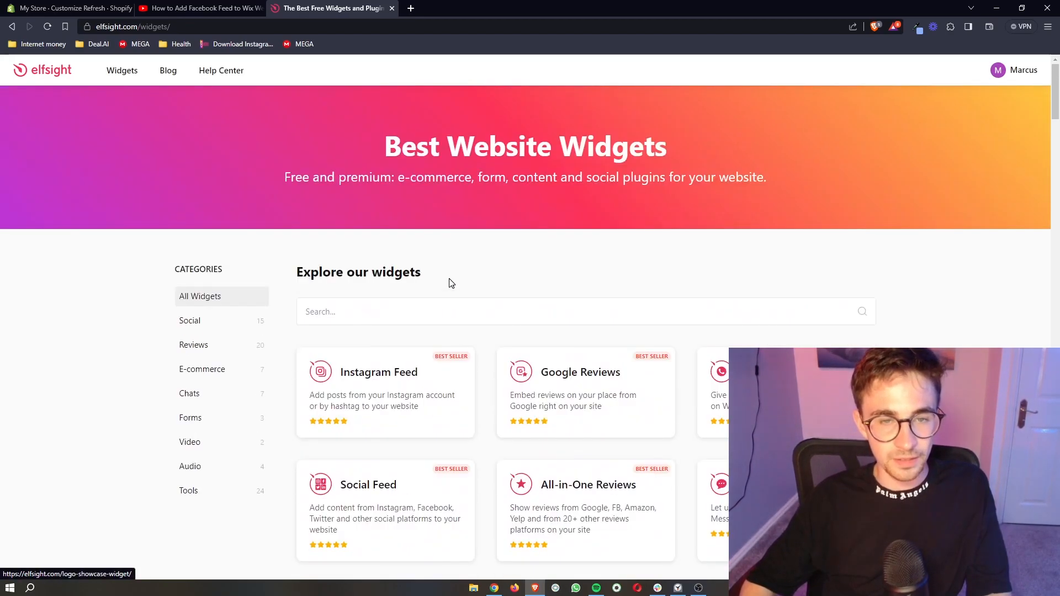
Step: Search the catalogue for 'social' to surface Social Share Buttons
text(s)
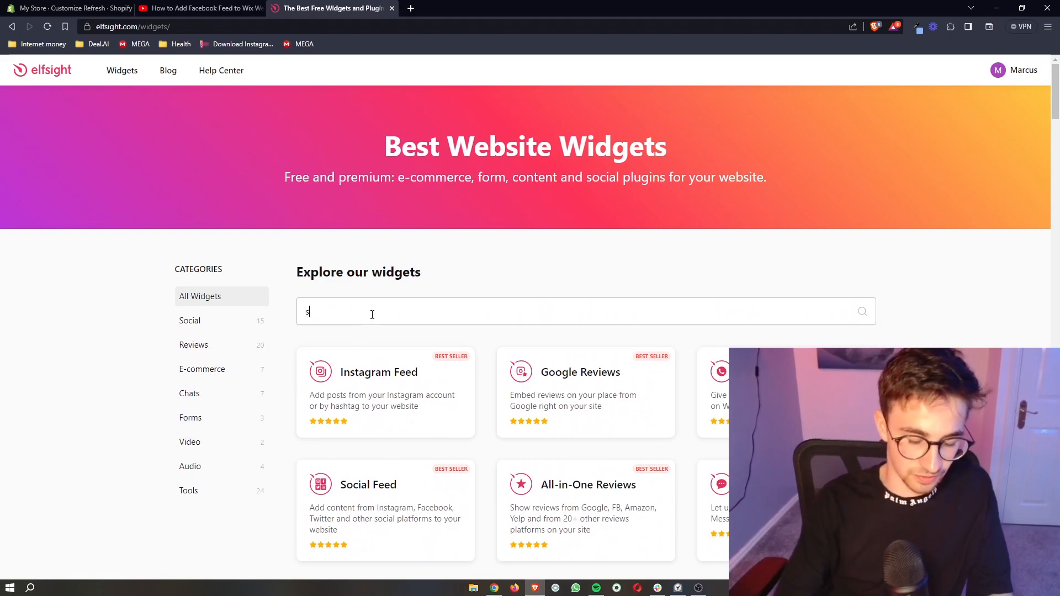
text(ocial)
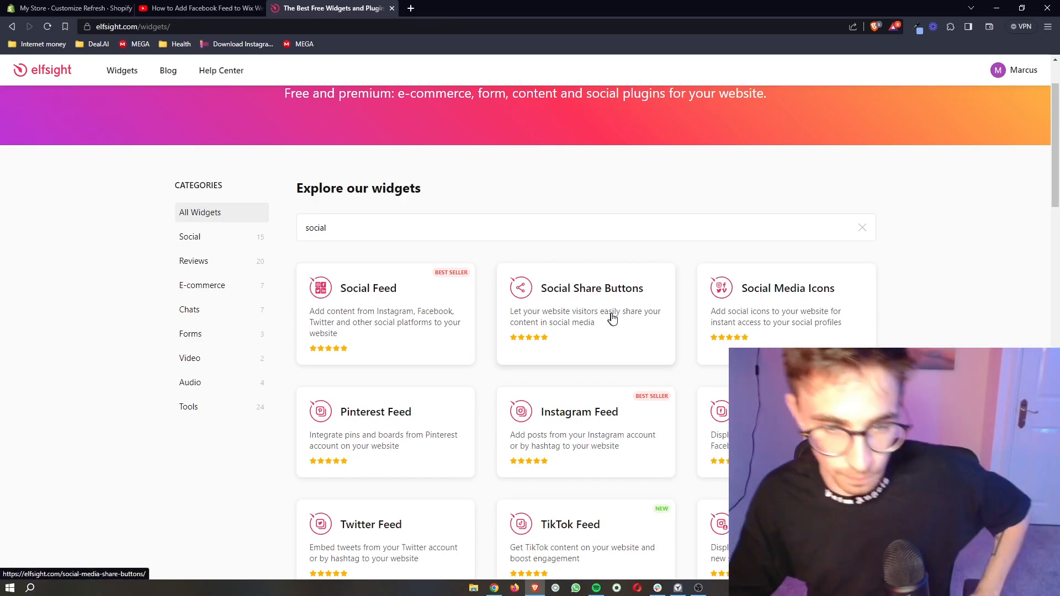
mouse_move(574, 299)
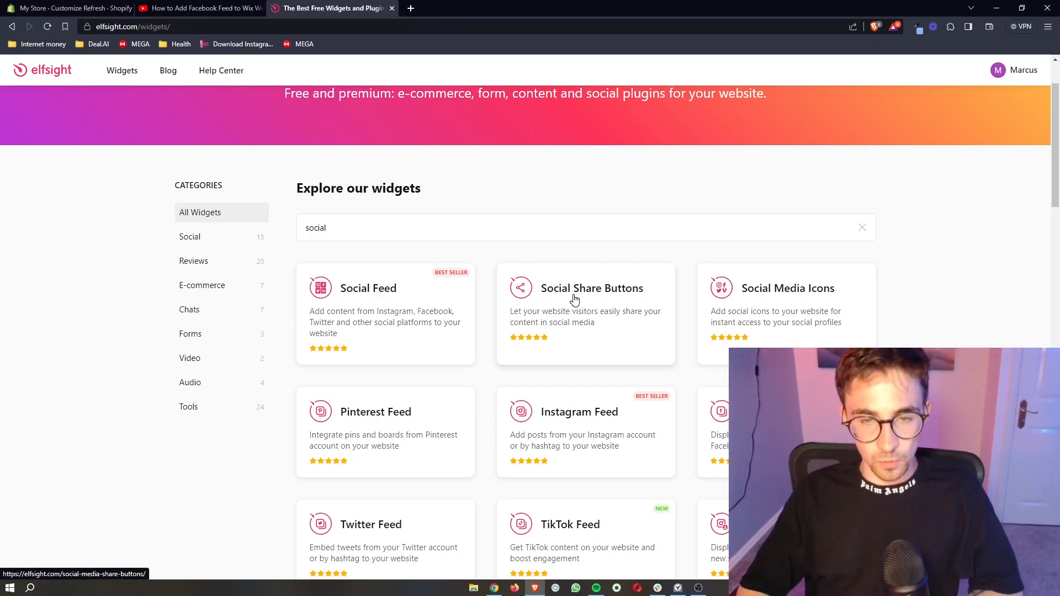
Step: Open the Social Share Buttons widget and preview the Floating Buttons template
click(591, 288)
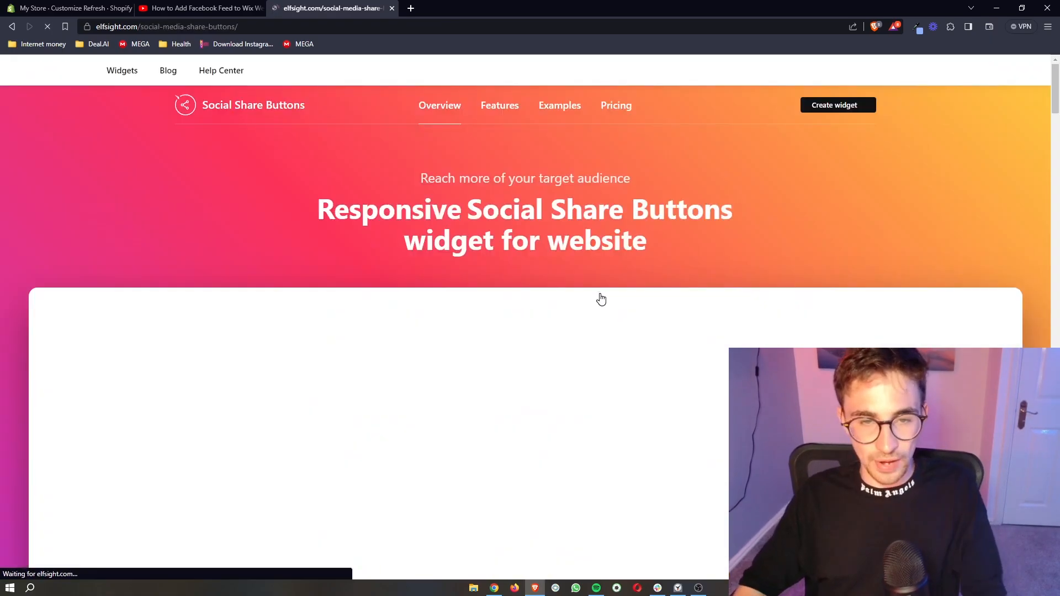
click(837, 105)
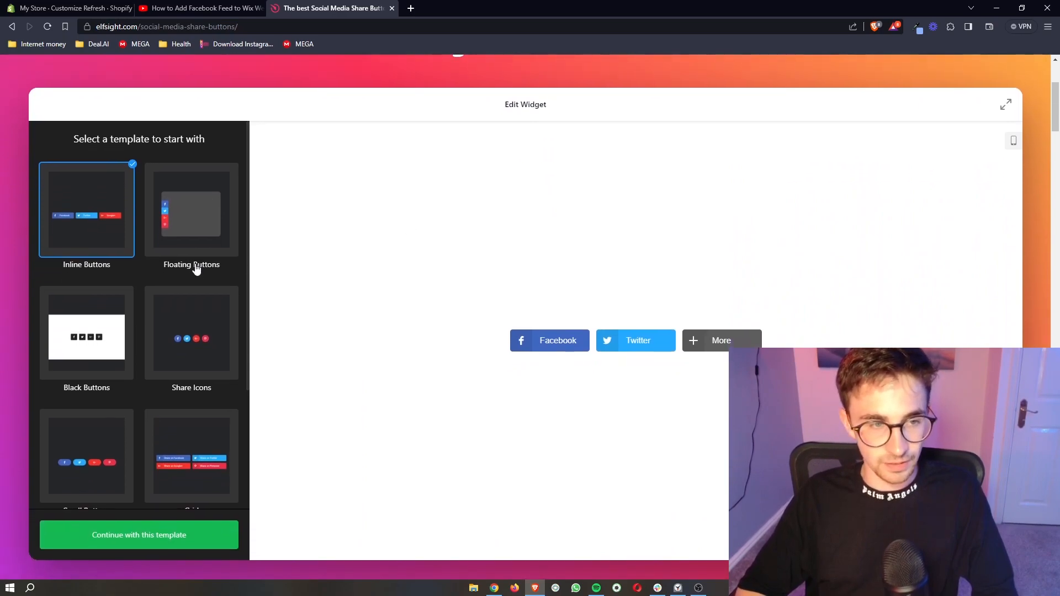
click(192, 210)
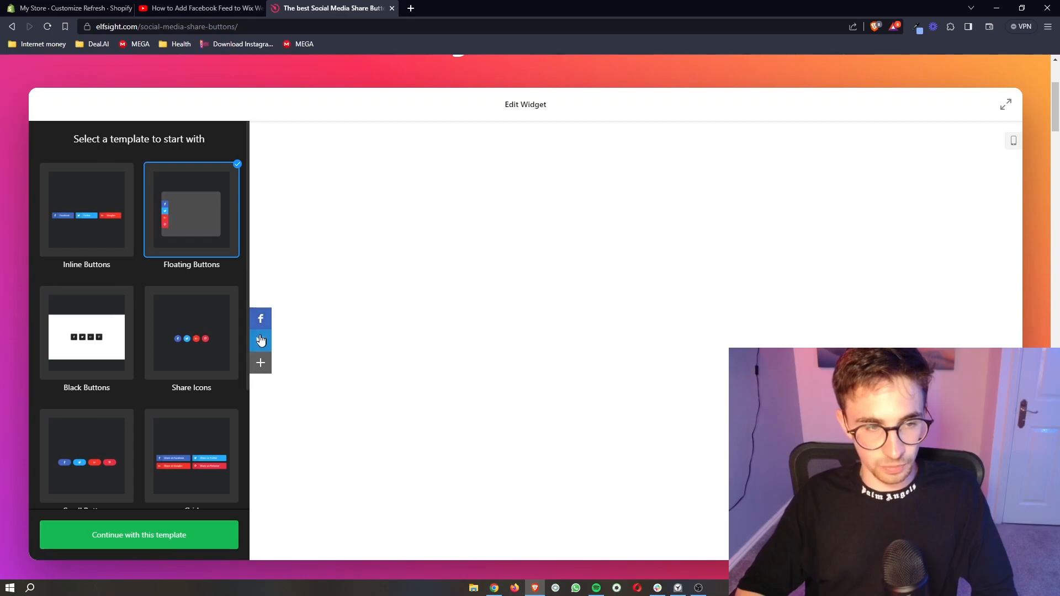
click(86, 210)
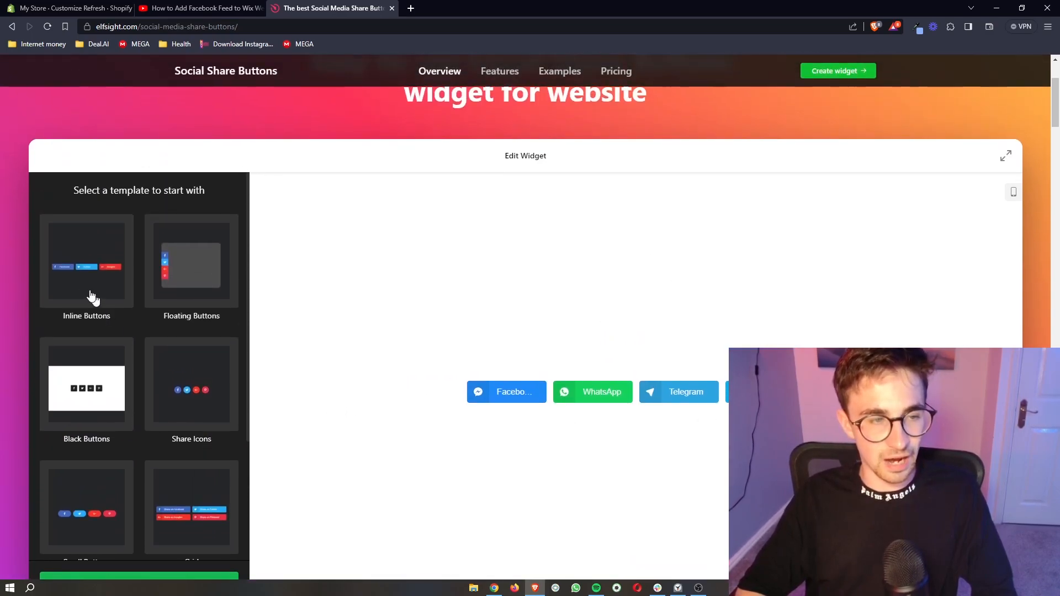
Step: Choose the Inline Buttons template and continue into the widget editor
click(86, 261)
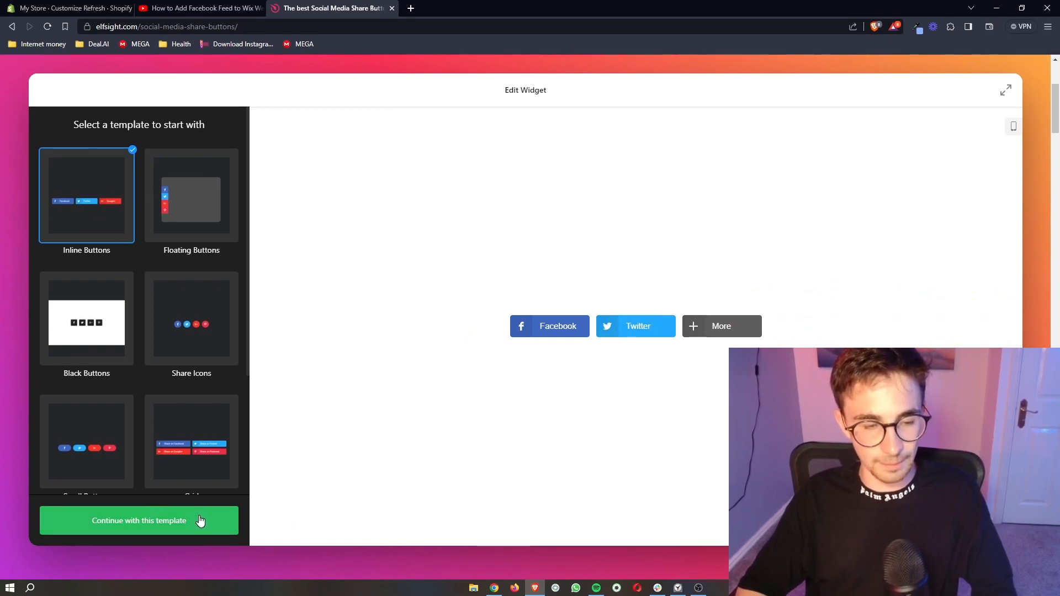
click(139, 521)
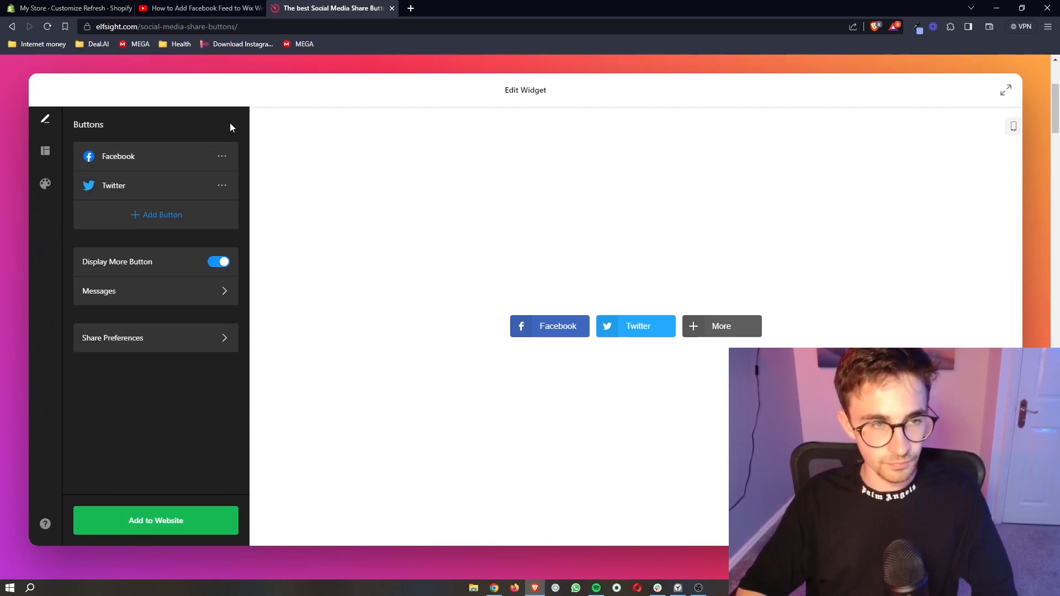
Step: Add Amazon, Skype and Reddit share buttons, then send the widget to the dashboard
click(156, 214)
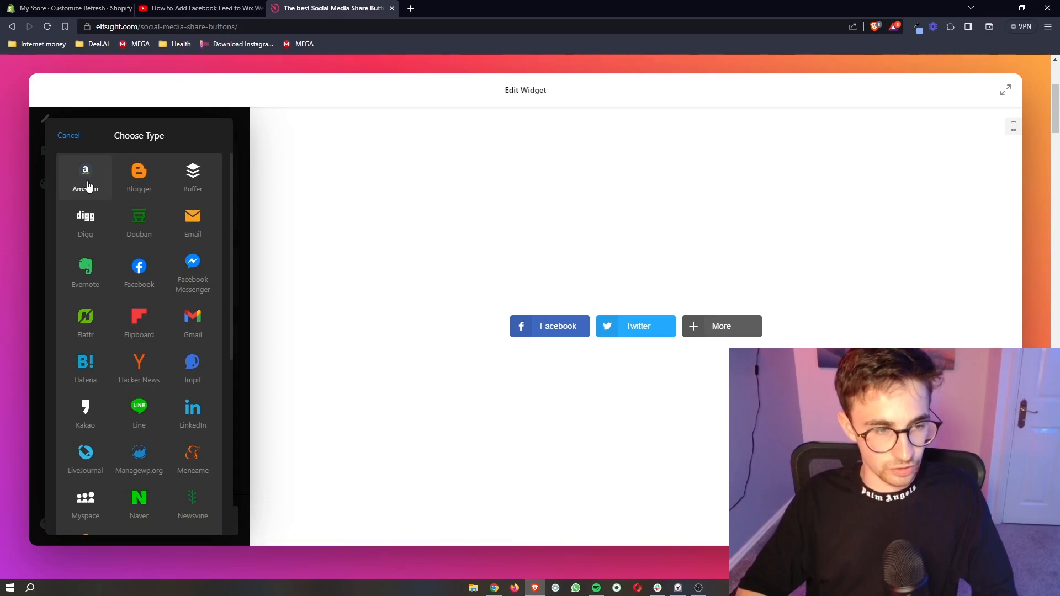
click(85, 178)
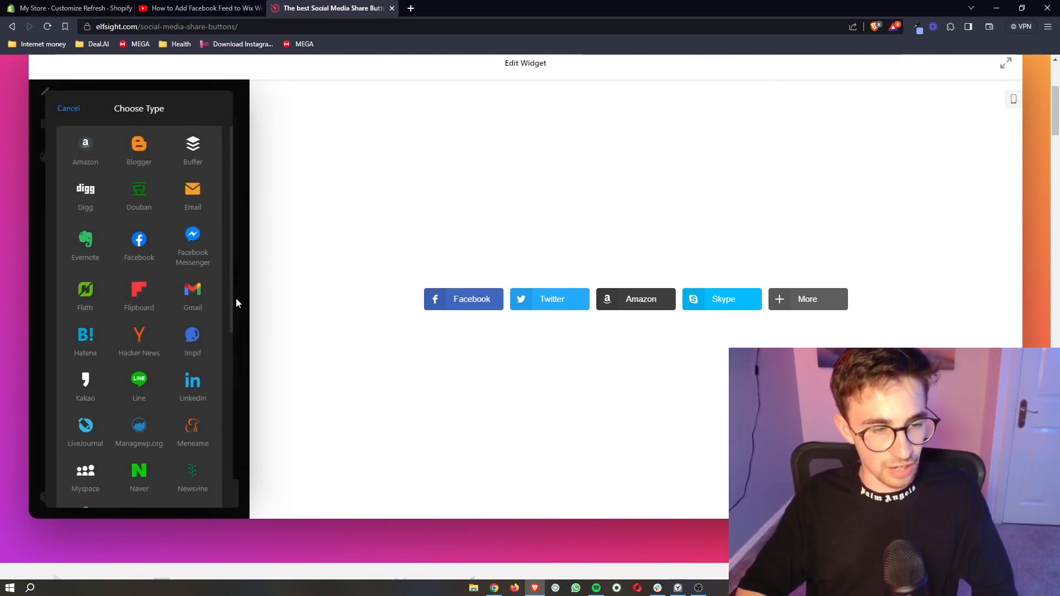
scroll(down, 3)
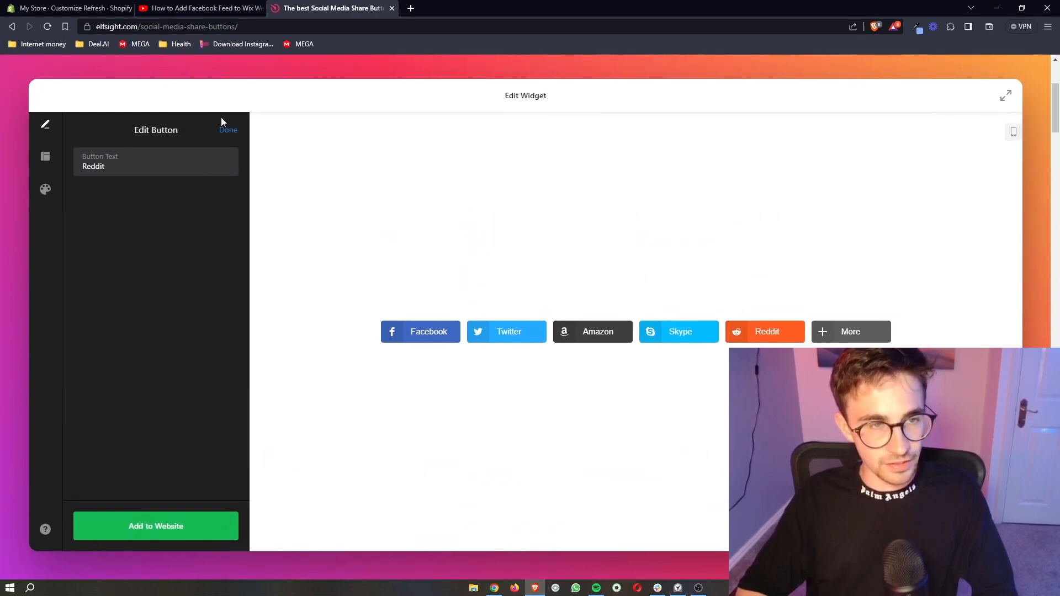
click(228, 130)
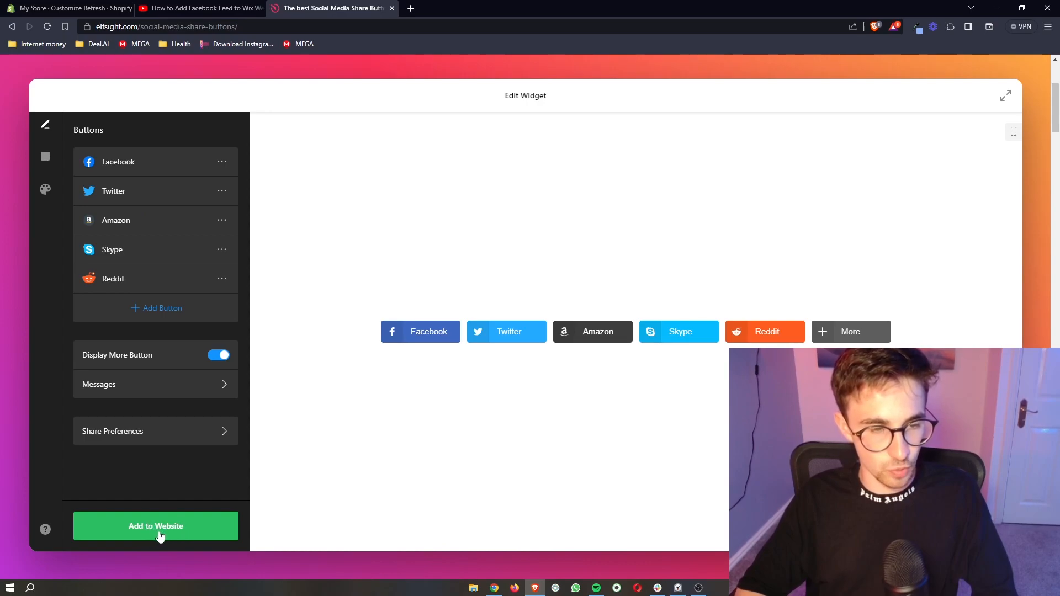
click(156, 525)
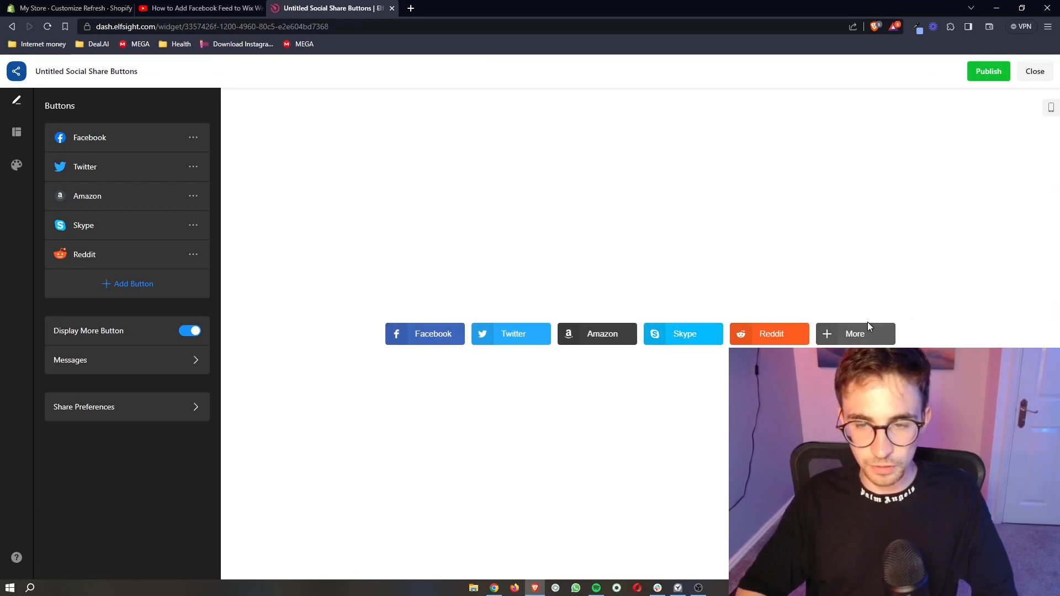
mouse_move(988, 71)
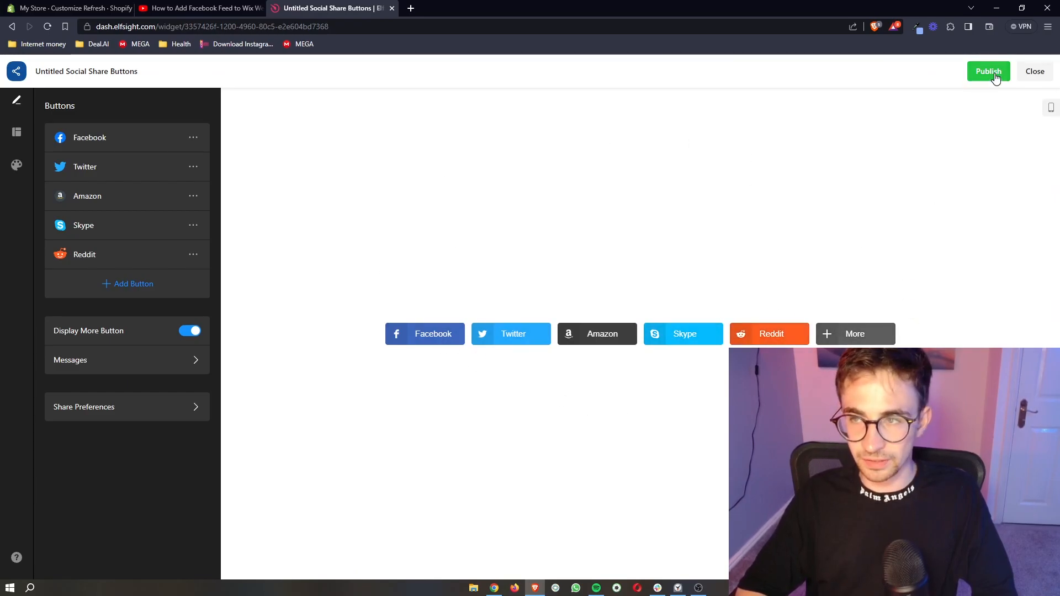
Step: Publish the share buttons widget on the free plan and reach its embed code dialog
click(987, 71)
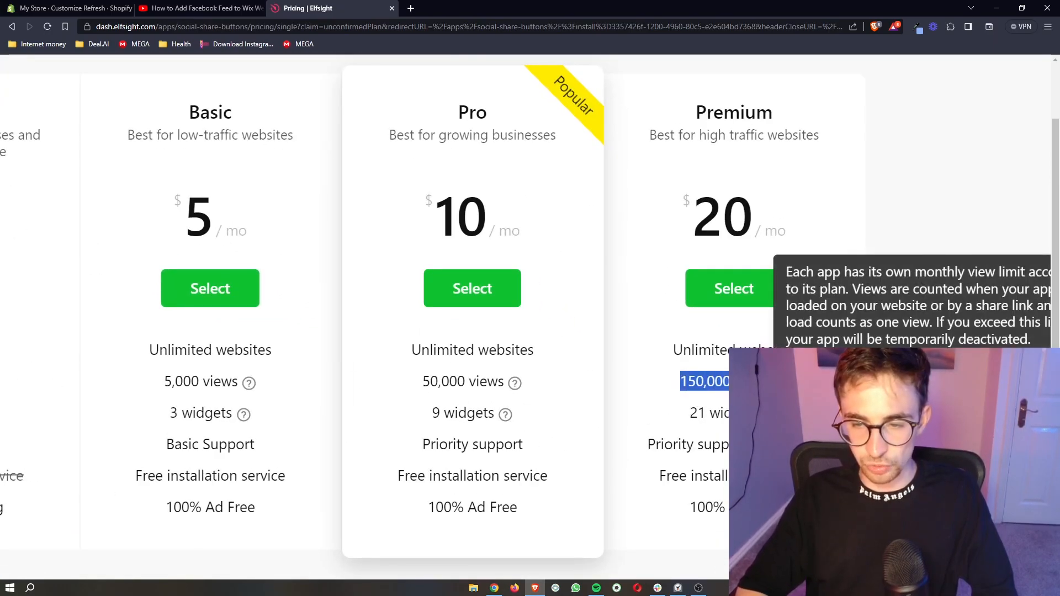
scroll(left, 3)
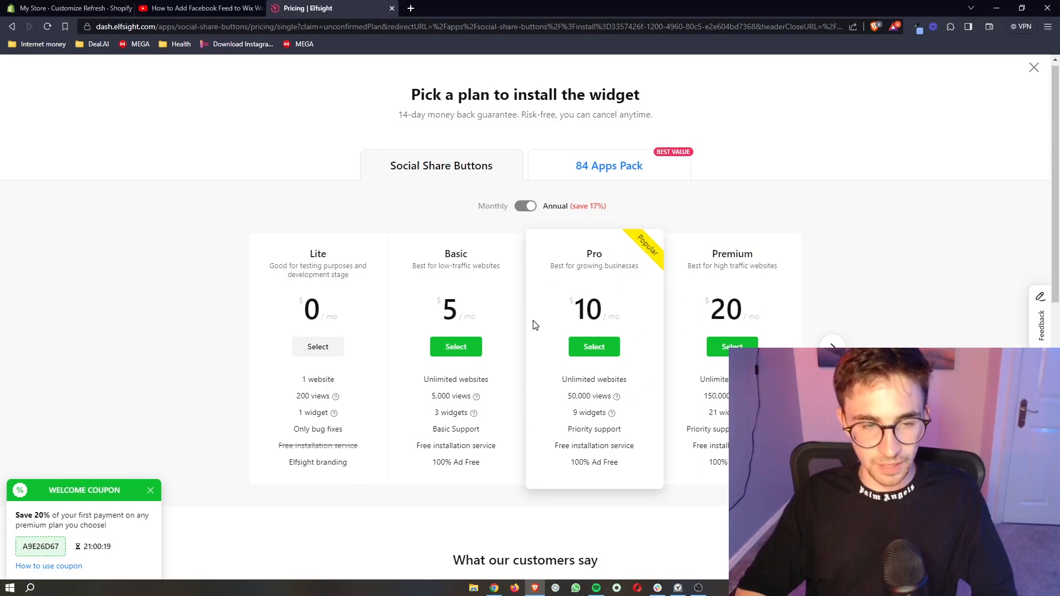
click(68, 8)
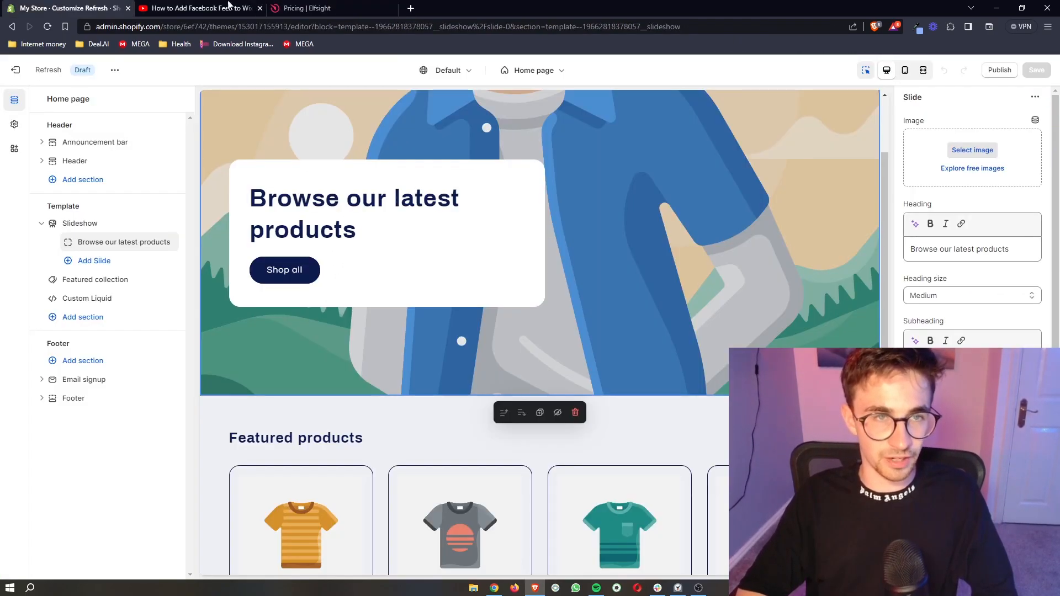
click(308, 9)
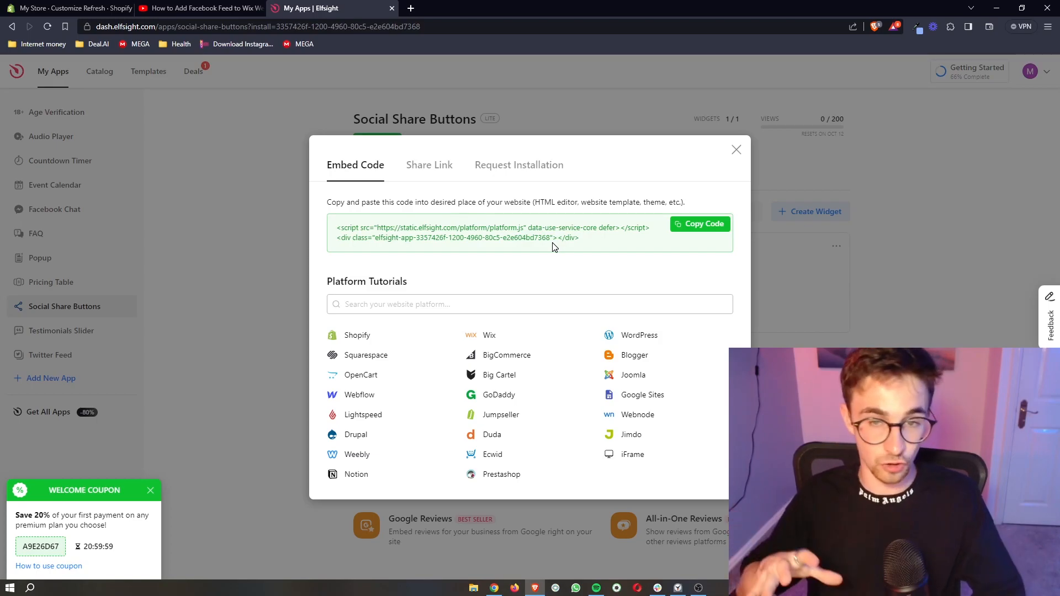
Step: Copy the widget's embed code for the website
click(699, 224)
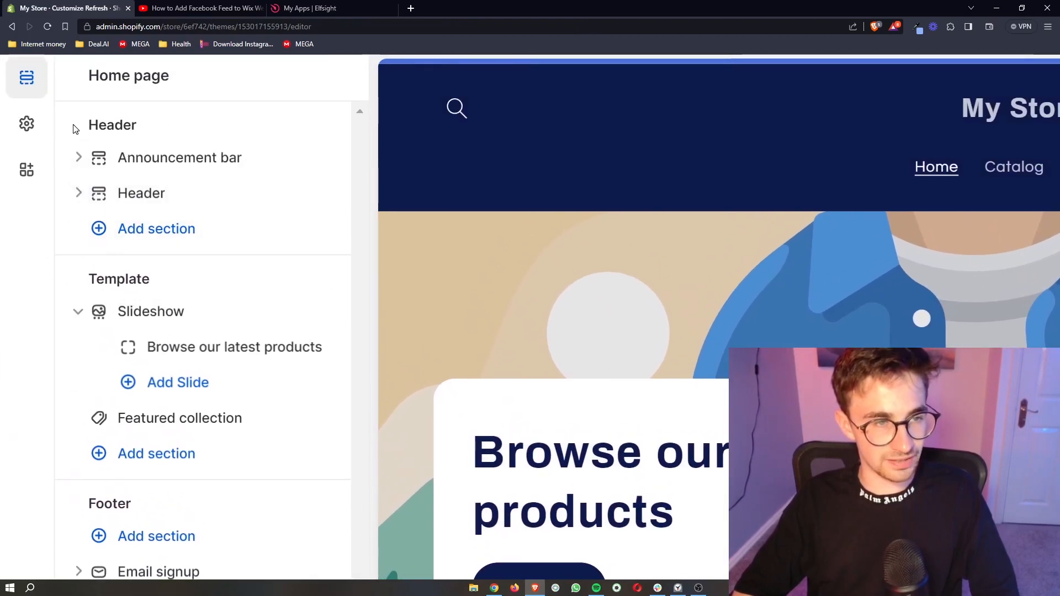
Step: Add a Custom Liquid section below the featured collection on the home page
scroll(down, 3)
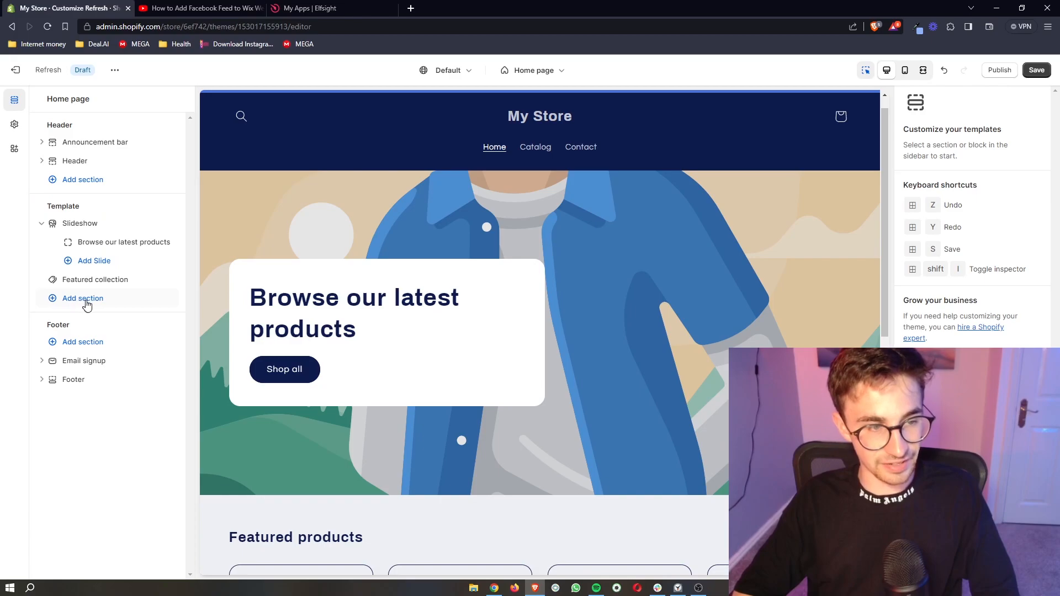
click(81, 298)
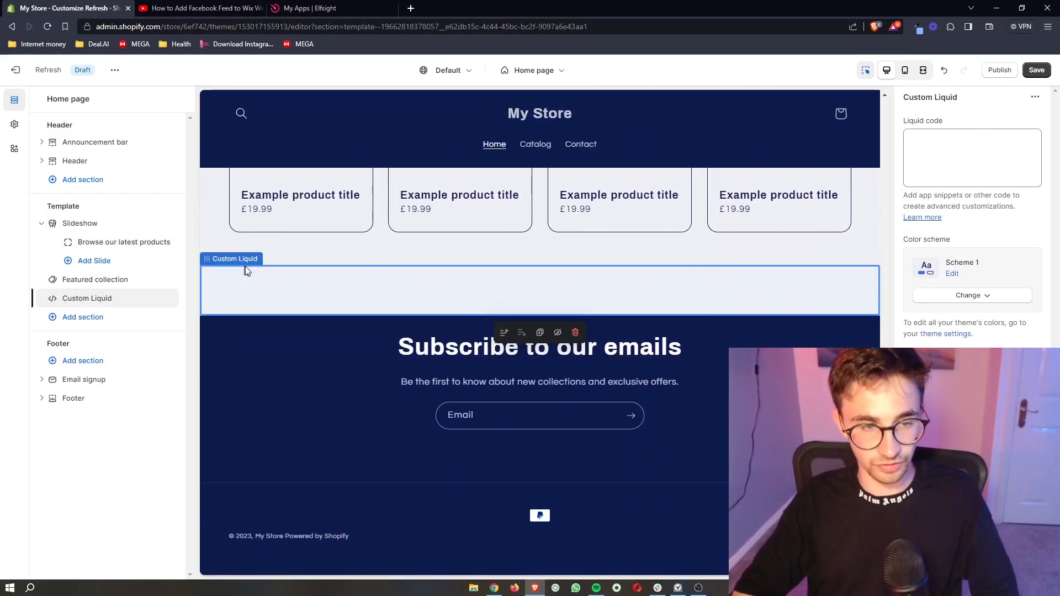
Step: Paste the Elfsight script into the Liquid field and test a share button in preview
click(971, 157)
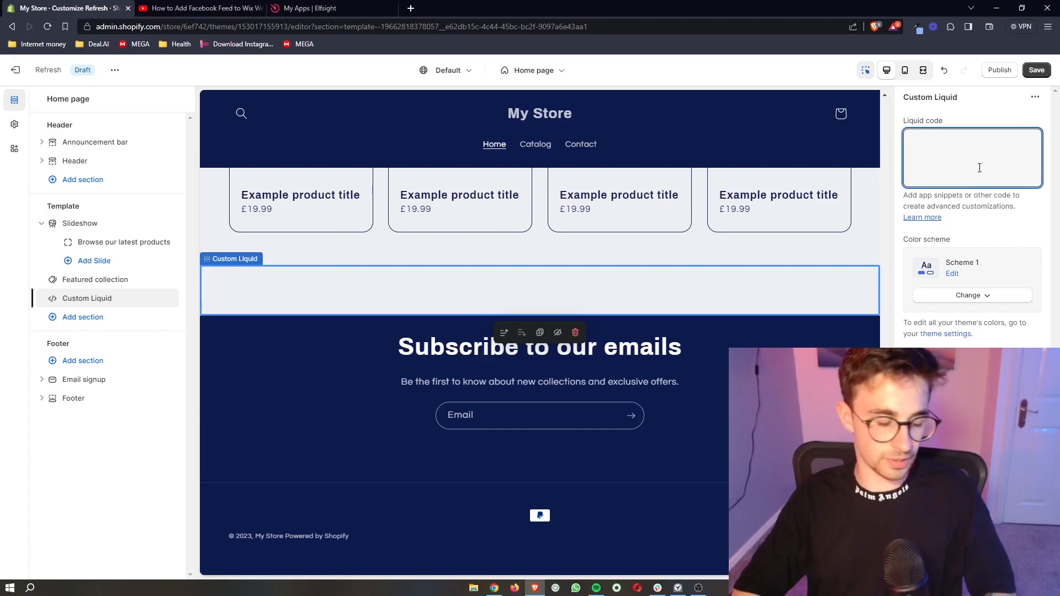
text(<script src="https://static.elfsight.com/platform/platform.js" data-use-service-core defer></script><div class="elfsight-app-3357426f-1200-4960-80c5-e2e604bd7368"></div>)
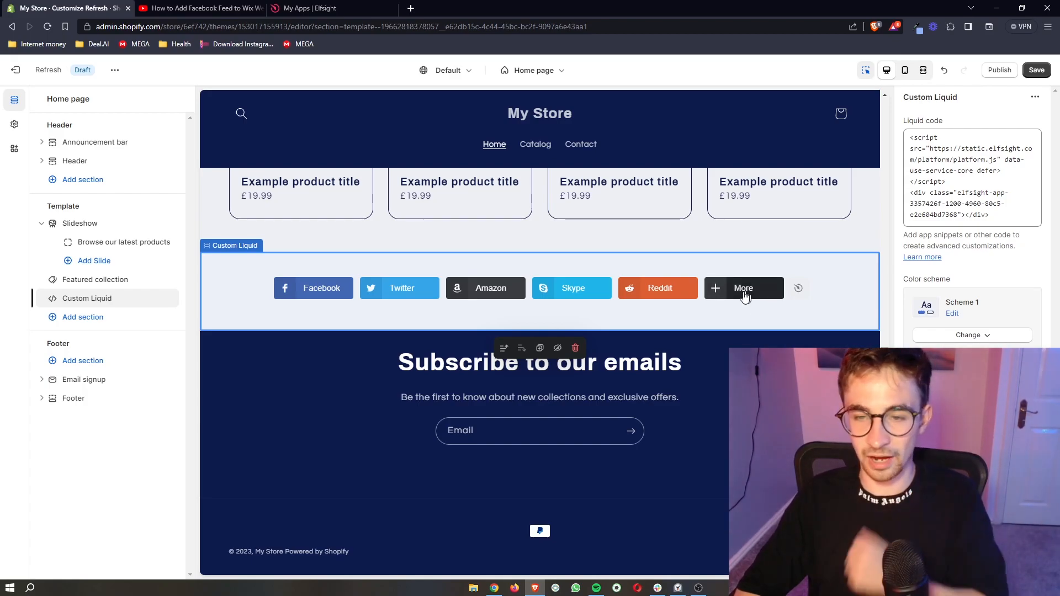
click(485, 288)
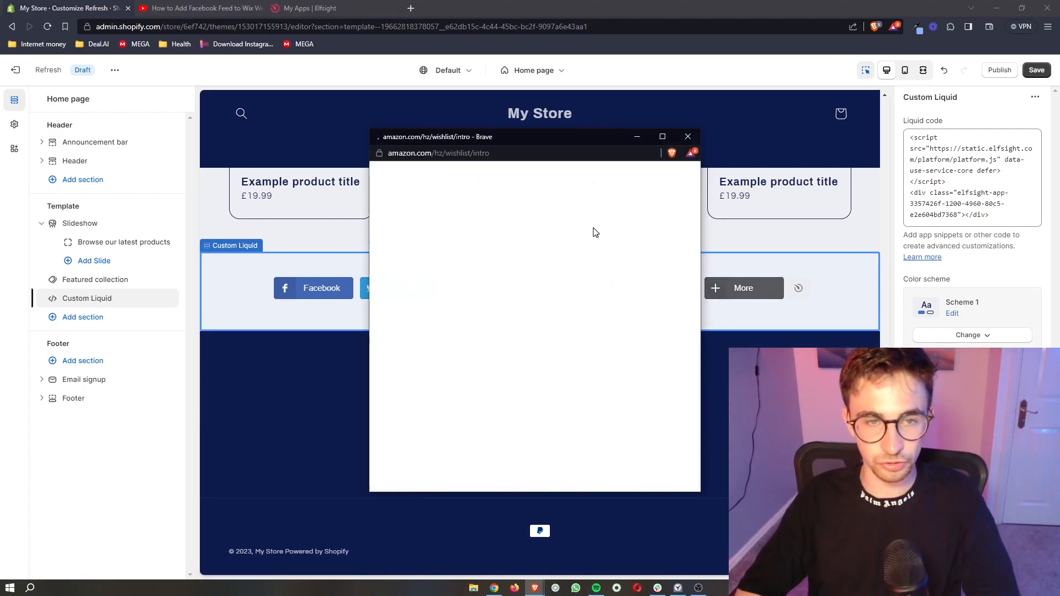